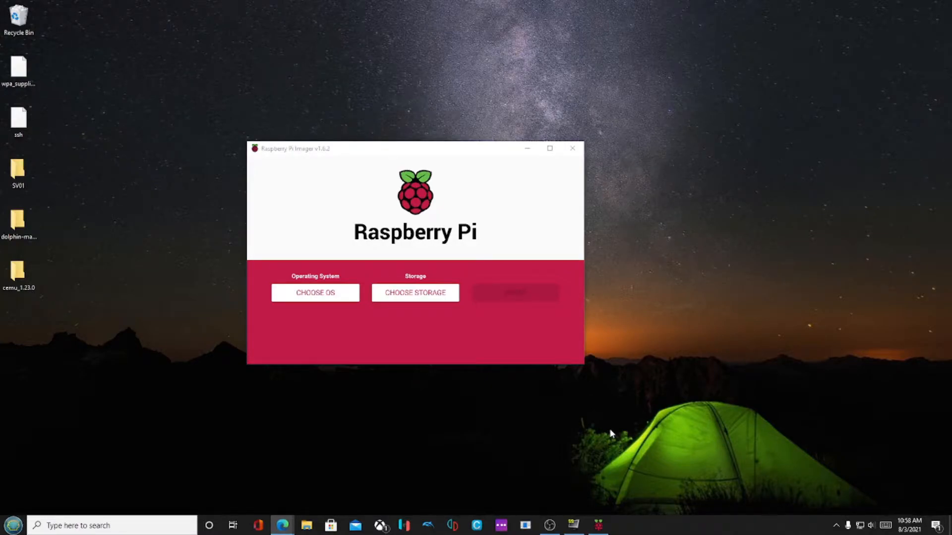
mouse_move(587, 318)
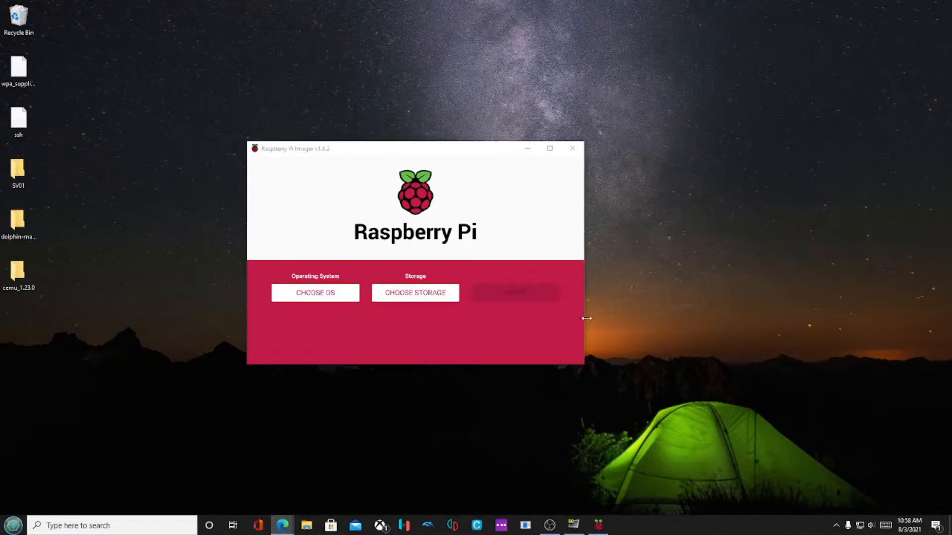
Step: Close Raspberry Pi Imager and relaunch it from the program search
click(572, 149)
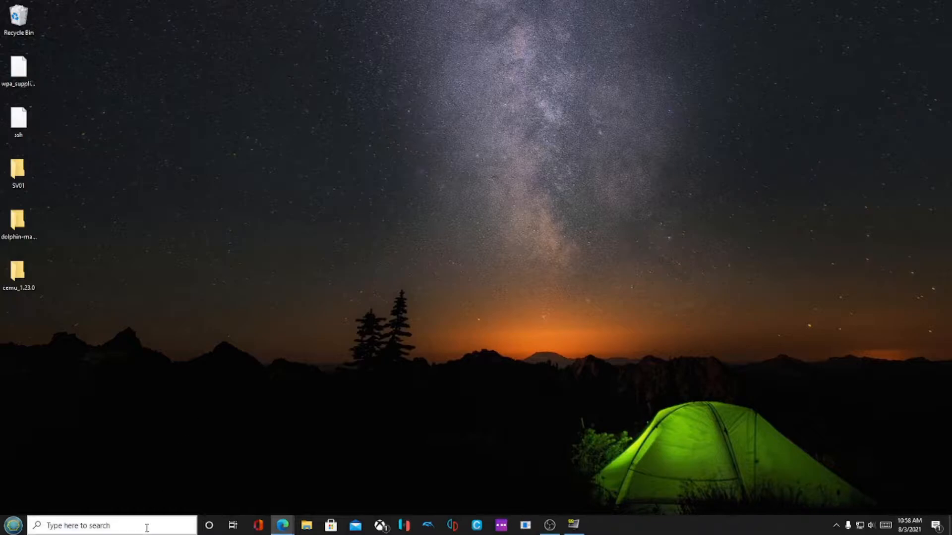
click(109, 525)
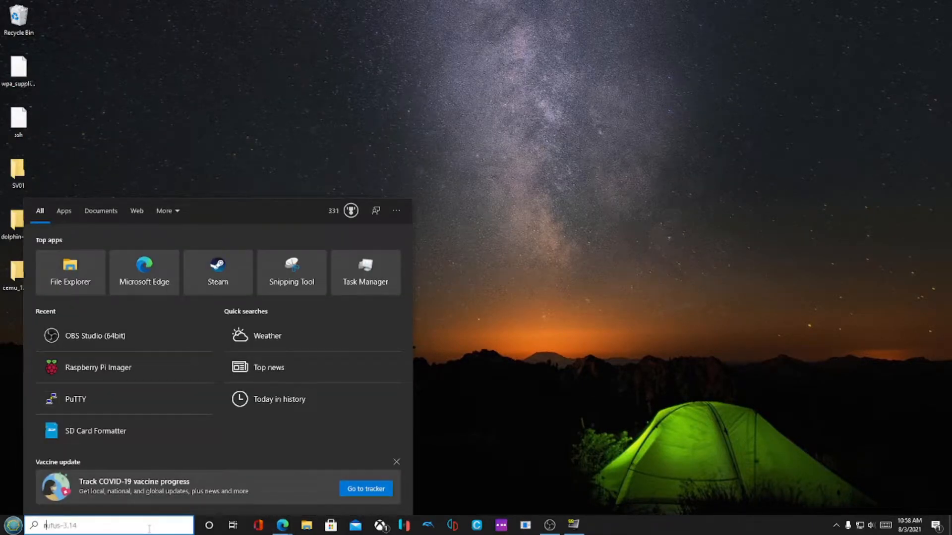
click(97, 368)
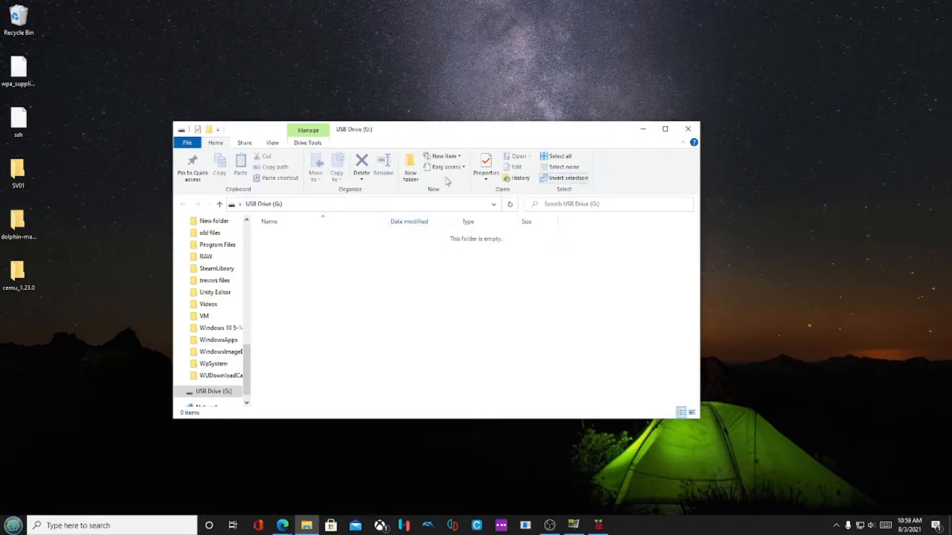
mouse_move(403, 209)
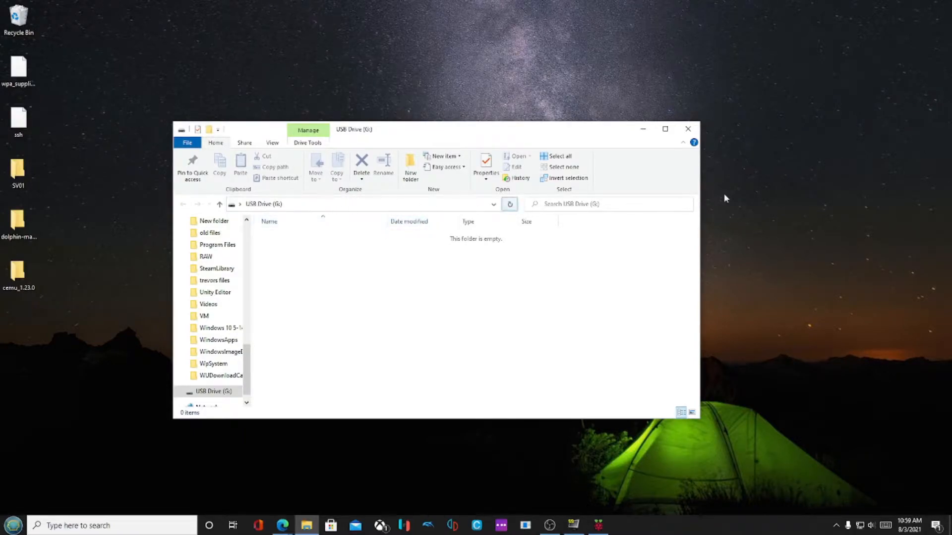
mouse_move(291, 200)
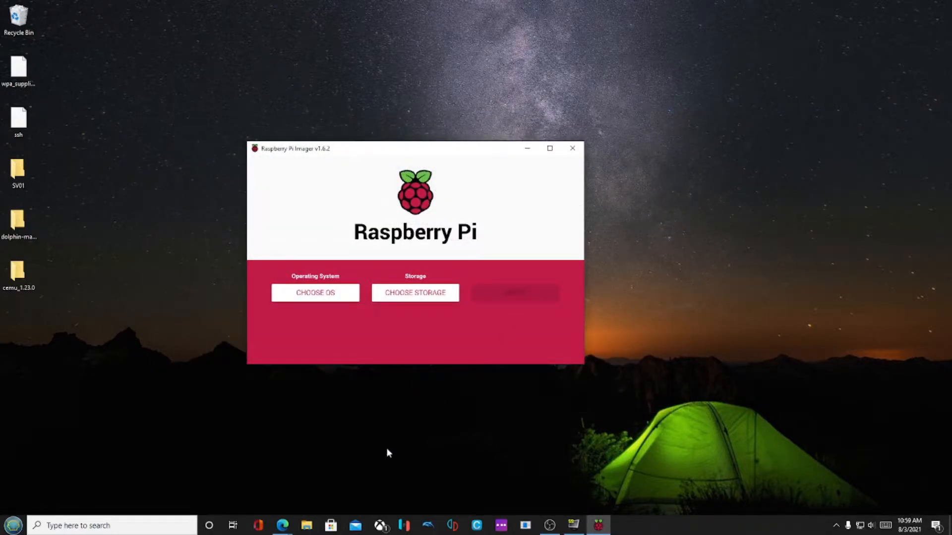
mouse_move(317, 296)
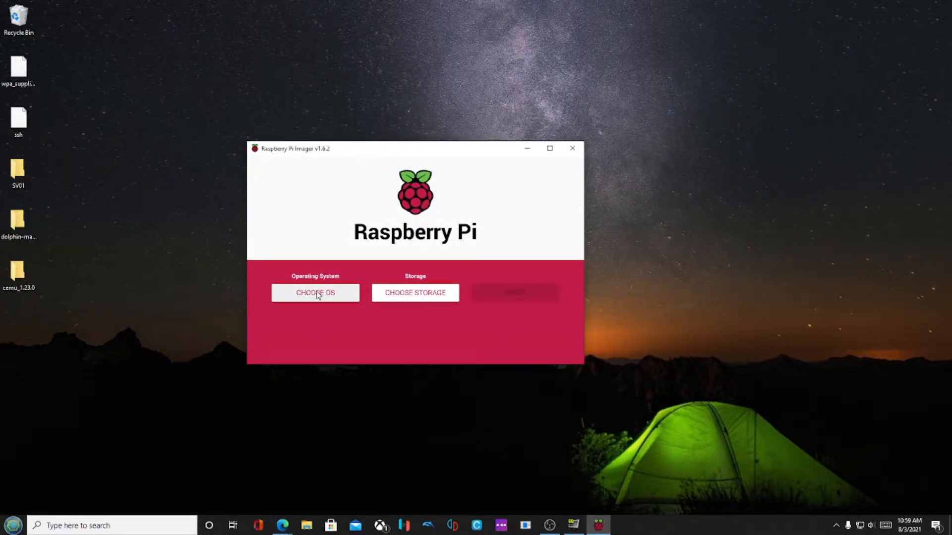
Step: Choose OctoPi from the Other specific purpose OS / 3D printing category as the operating system
click(315, 292)
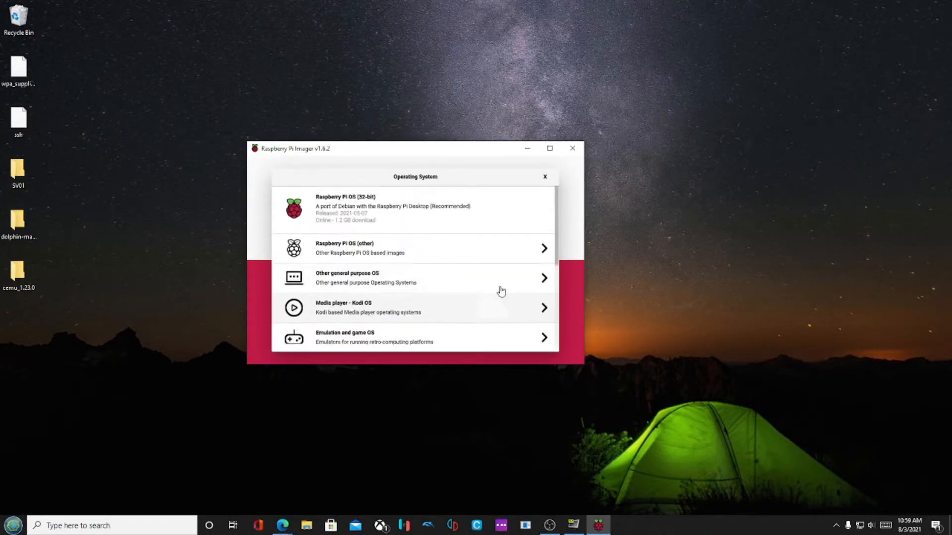
click(414, 248)
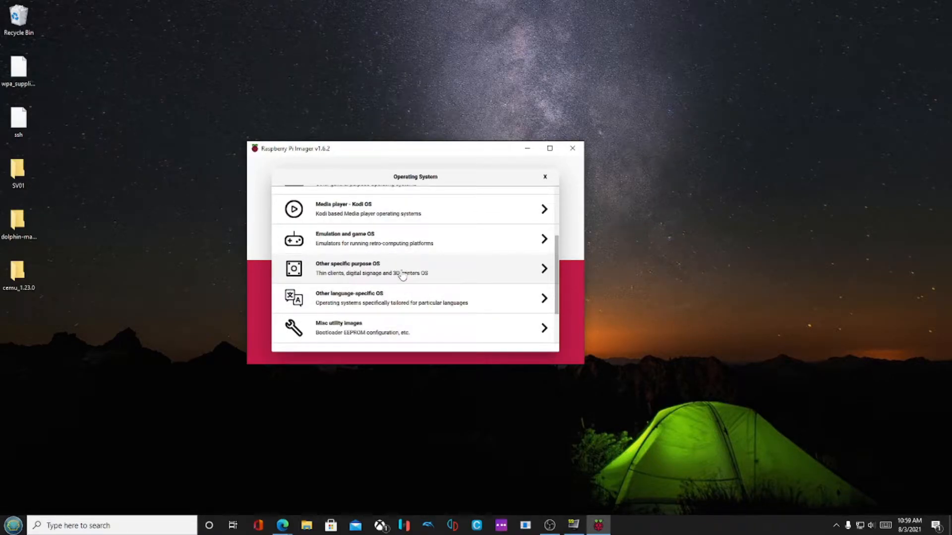
click(402, 267)
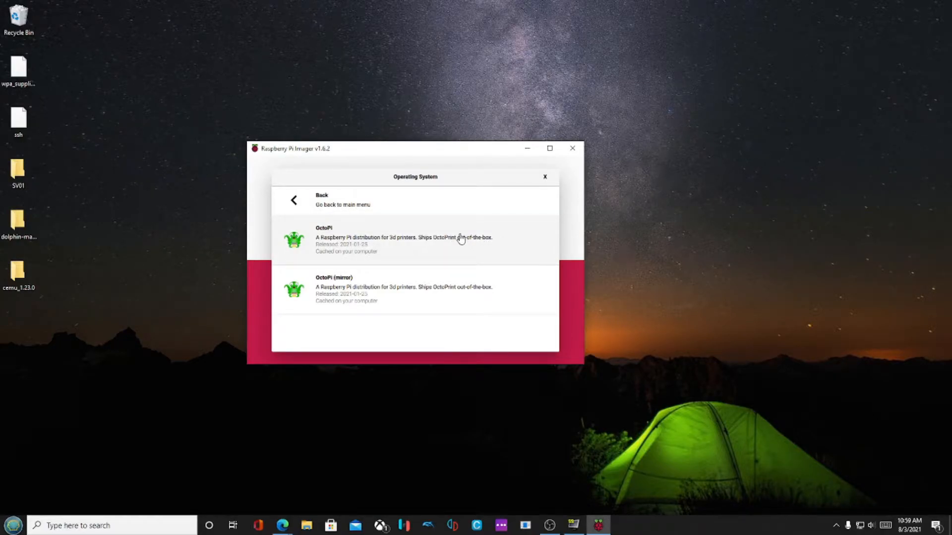
mouse_move(385, 253)
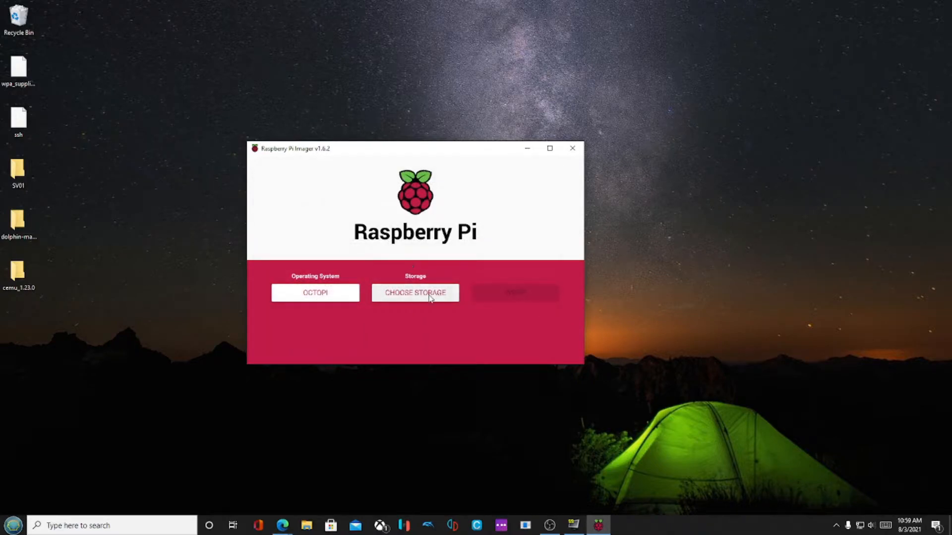
Step: Select the Mass Storage Device USB Device - 15.9 GB as the write target
click(414, 293)
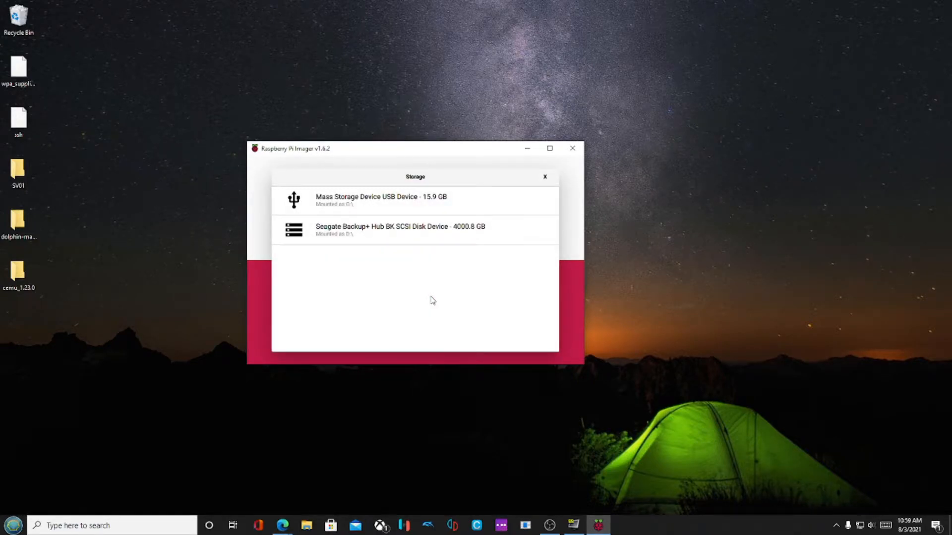
mouse_move(460, 236)
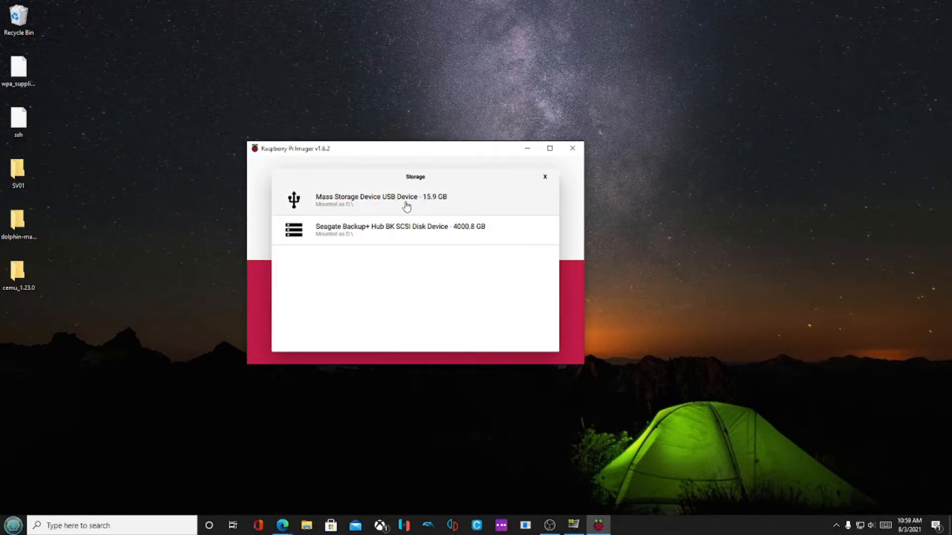
mouse_move(387, 199)
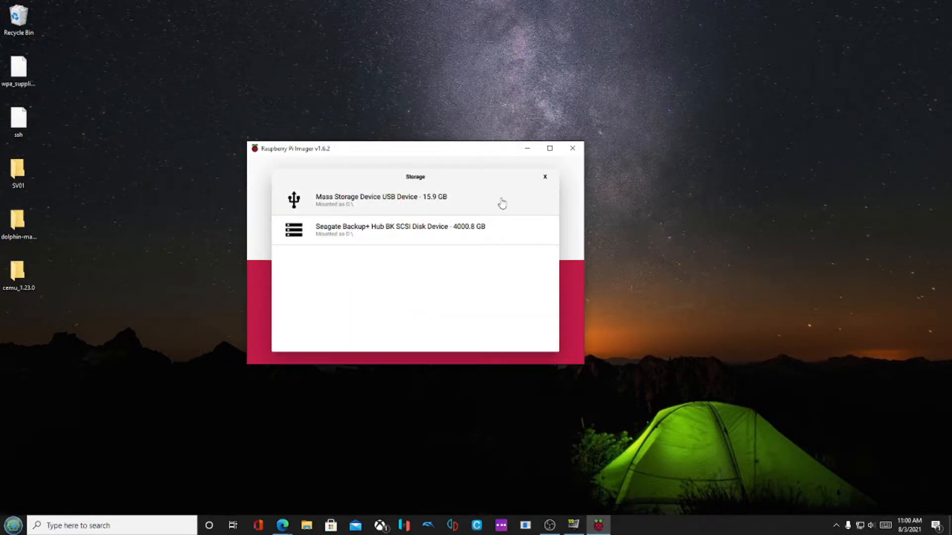
click(380, 200)
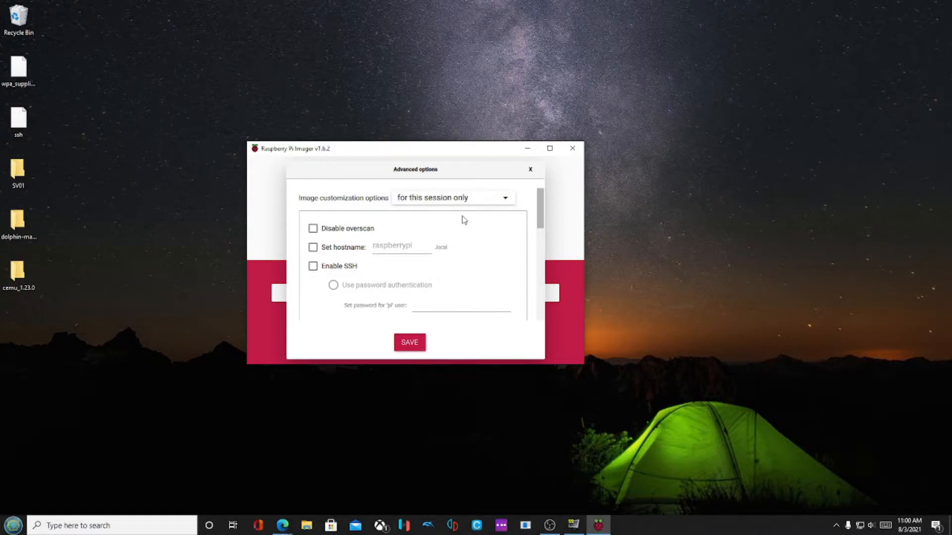
mouse_move(455, 216)
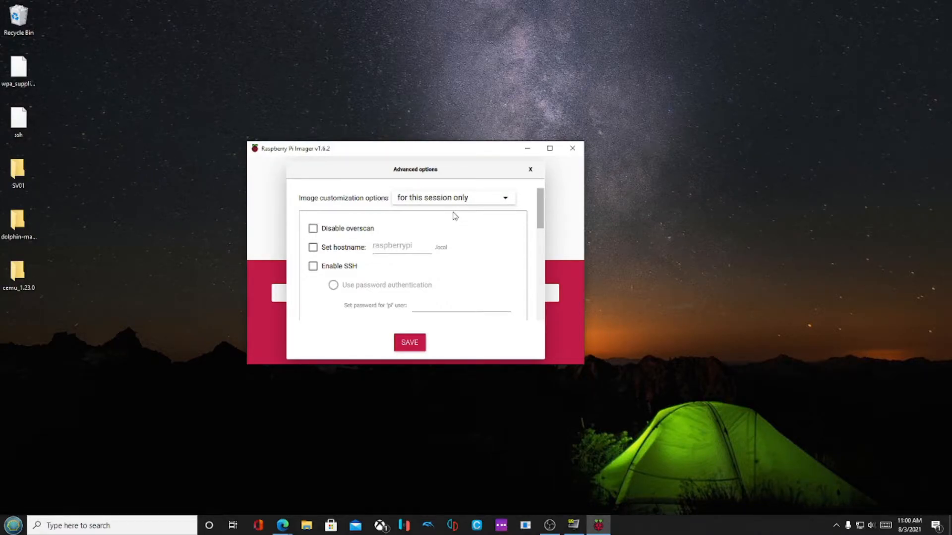
mouse_move(474, 212)
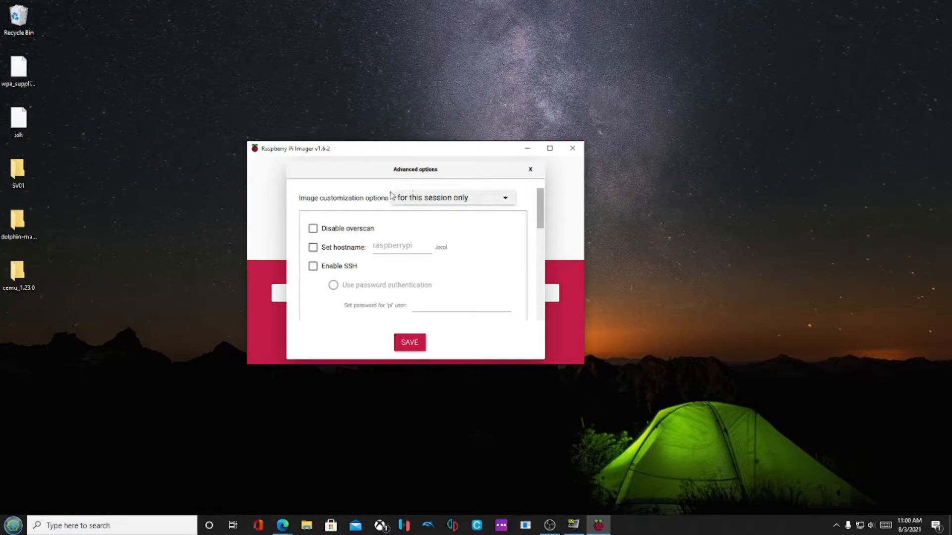
Step: Enable SSH access with password authentication in the customization options
scroll(down, 3)
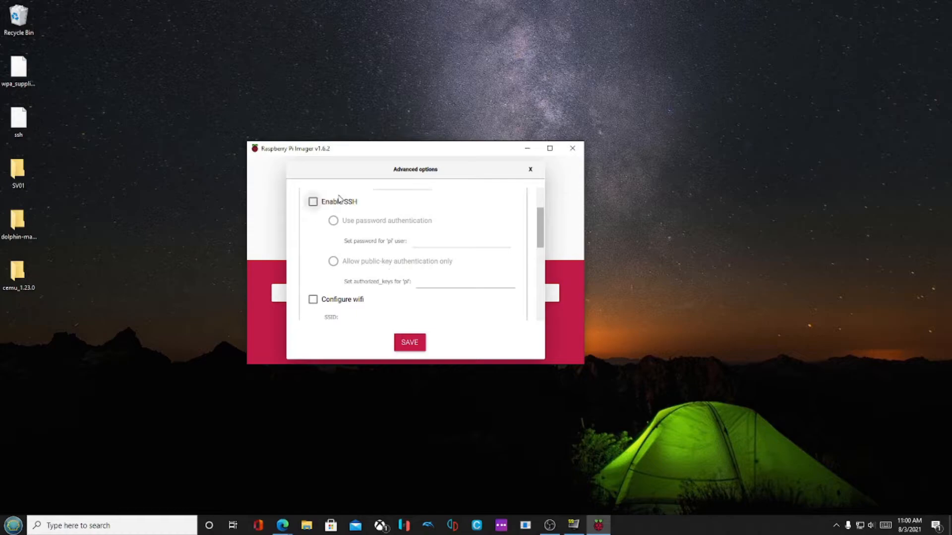
click(312, 202)
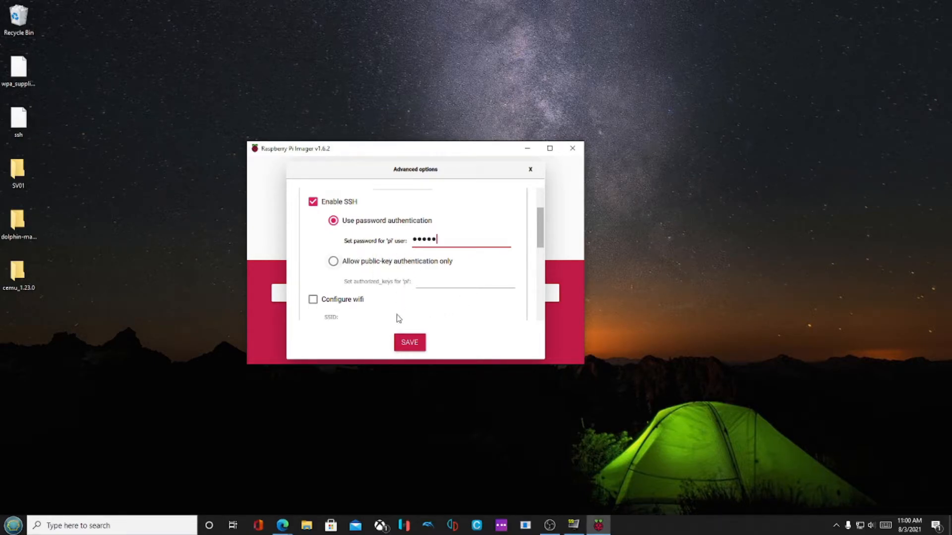
Step: Enable wifi and enter SSID 'mywifiname' with its password
scroll(down, 3)
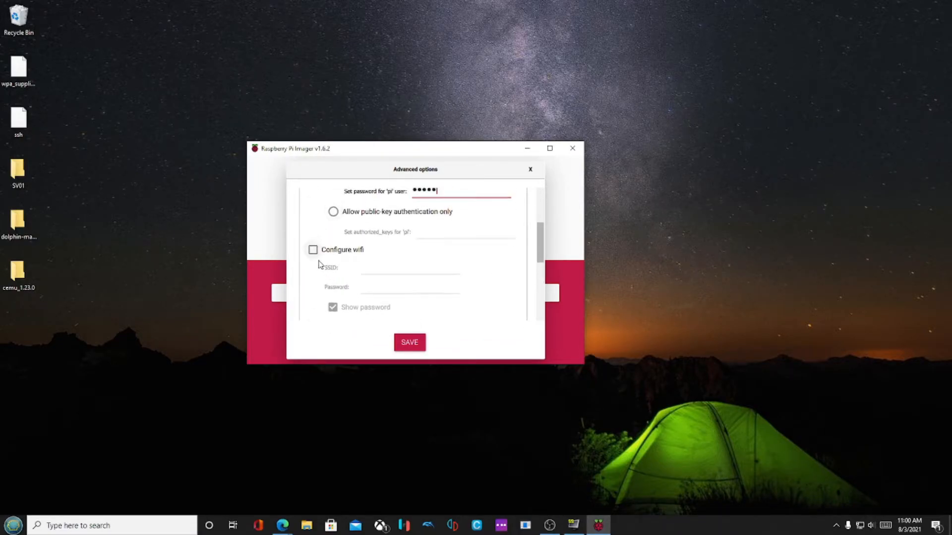
click(313, 249)
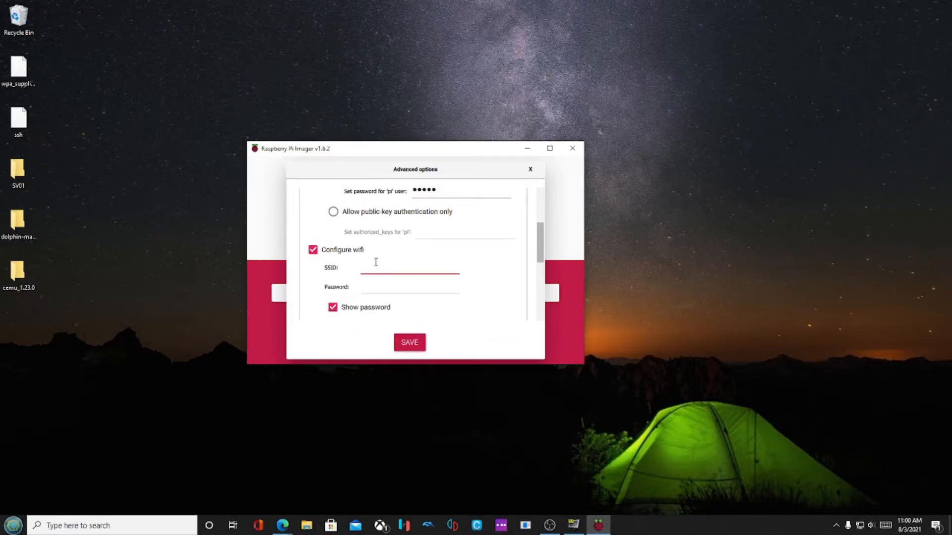
click(380, 268)
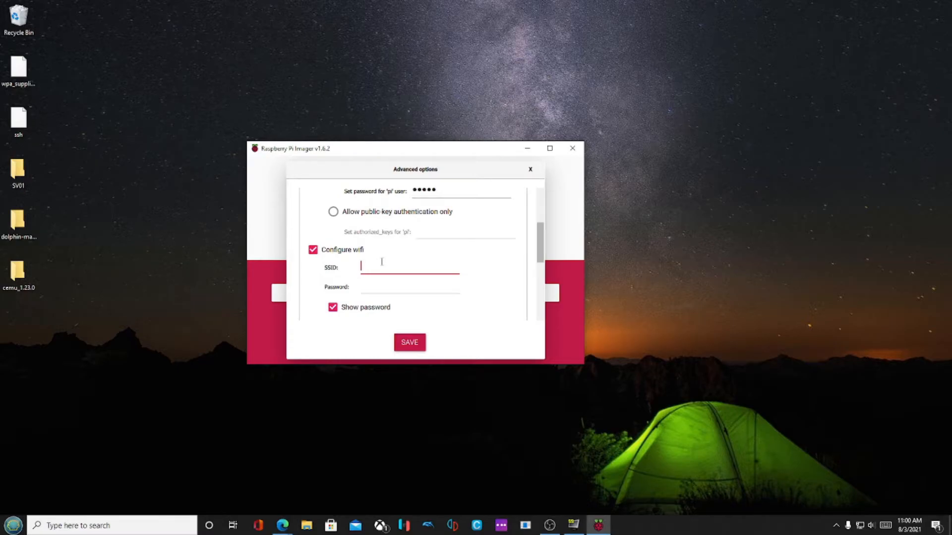
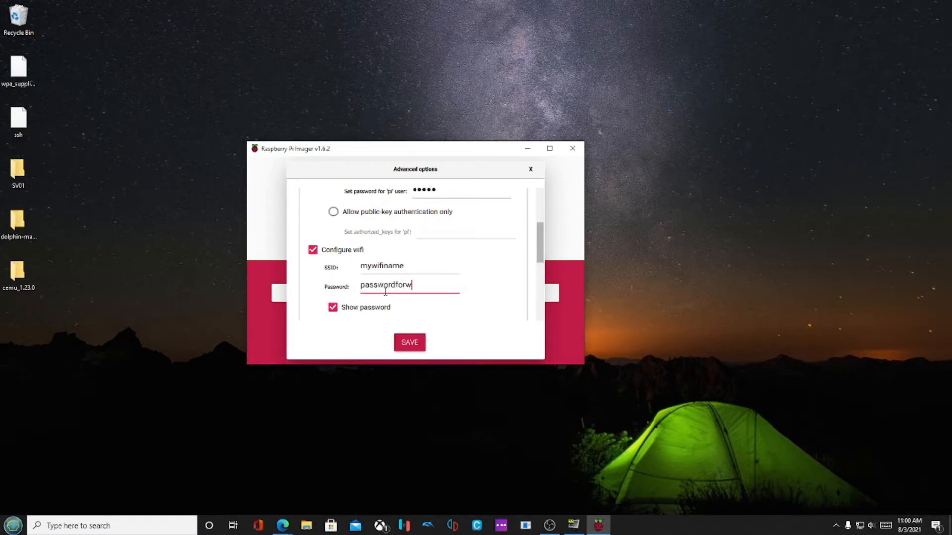
Step: Scroll through the remaining customization settings to review them
scroll(down, 3)
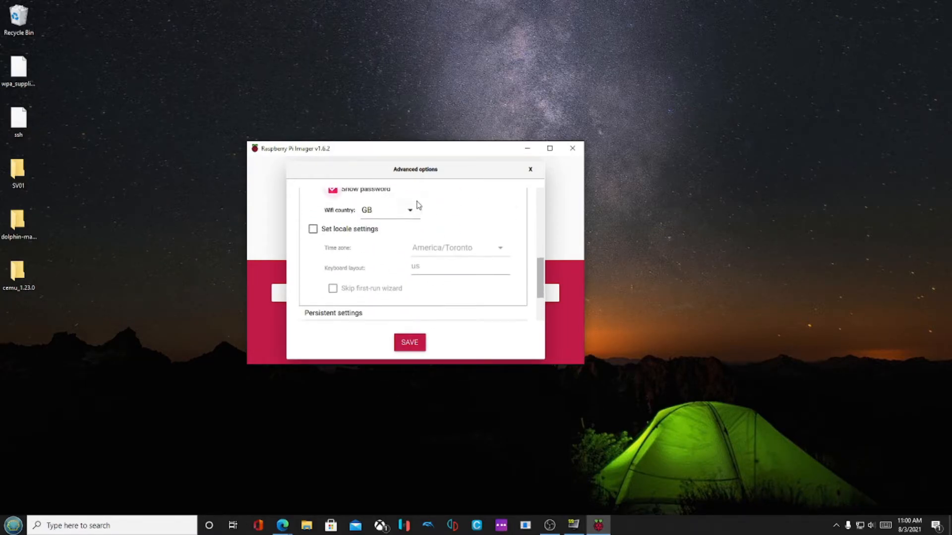
mouse_move(436, 238)
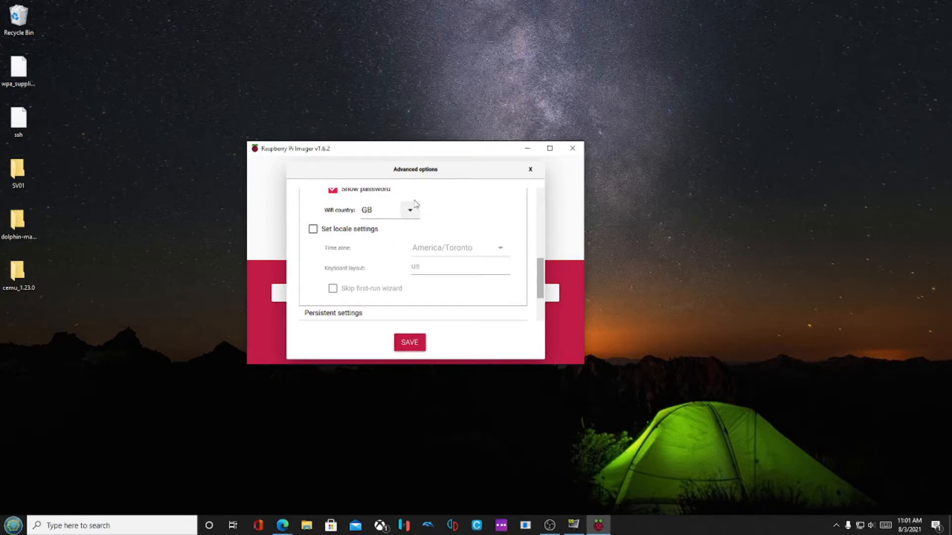
scroll(down, 3)
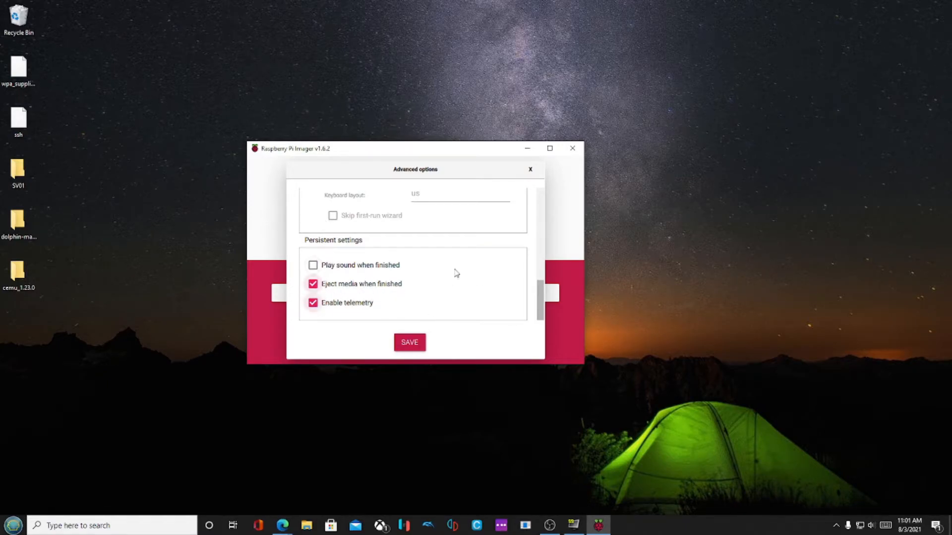
scroll(up, 3)
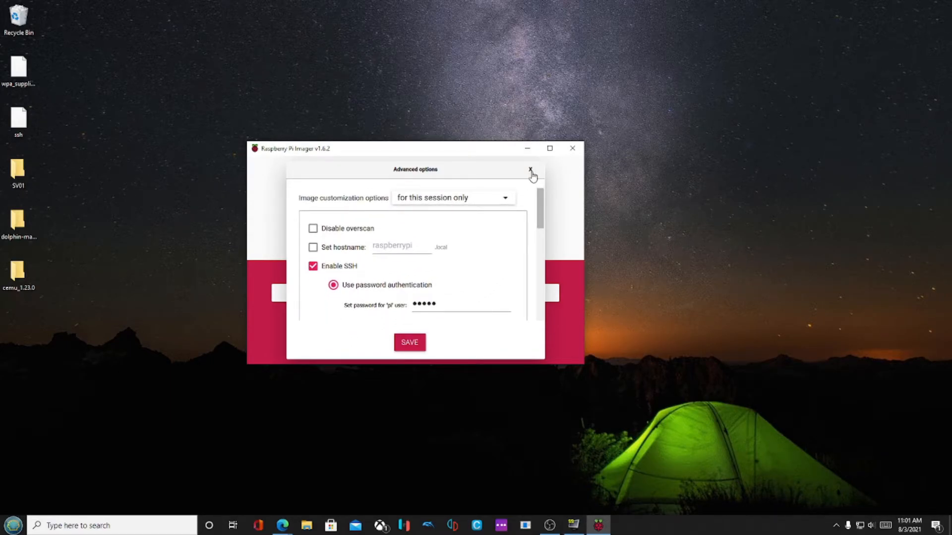
Step: Close the customization options, leaving OctoPi and the USB device ready to write
click(530, 171)
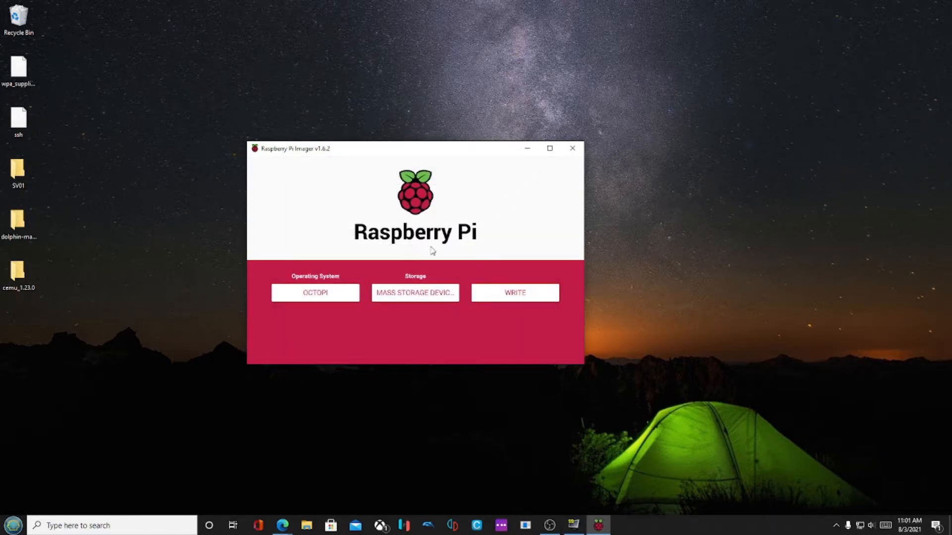
mouse_move(340, 367)
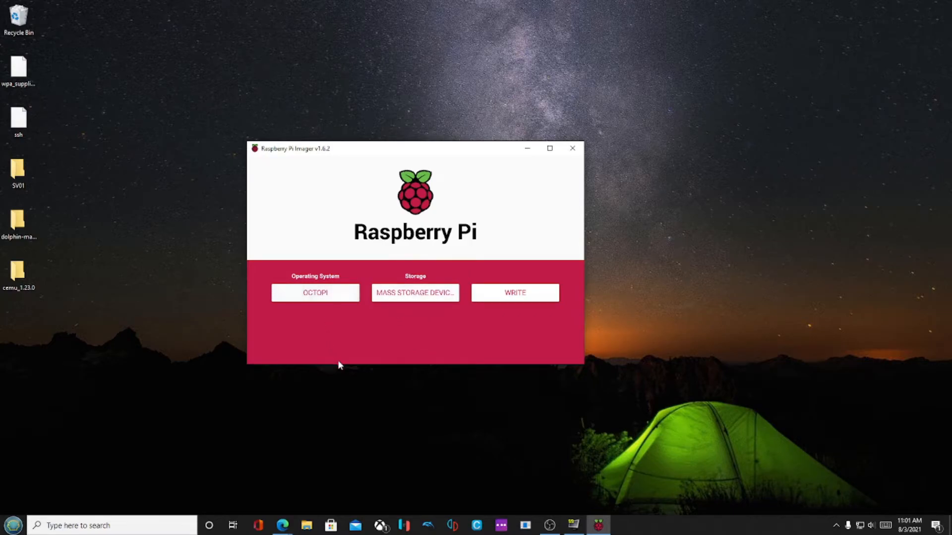
mouse_move(545, 304)
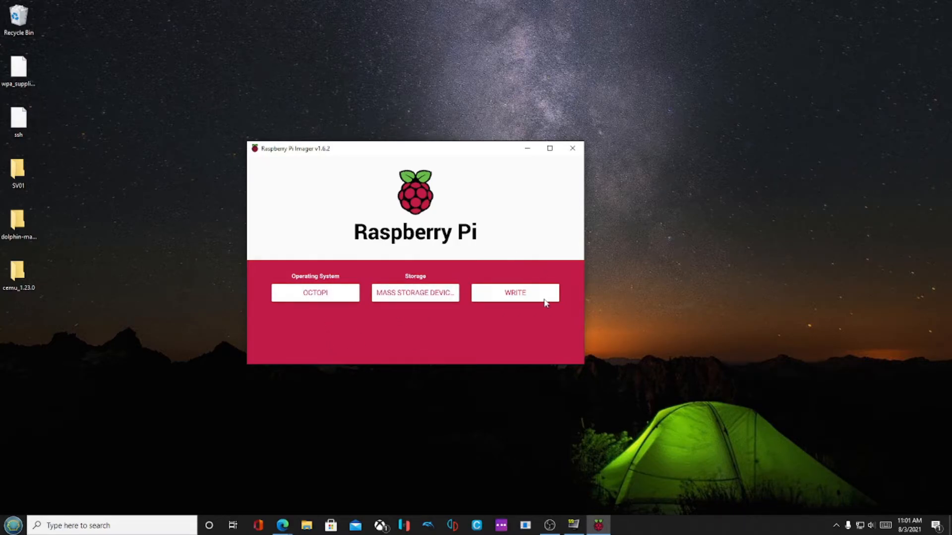
mouse_move(512, 412)
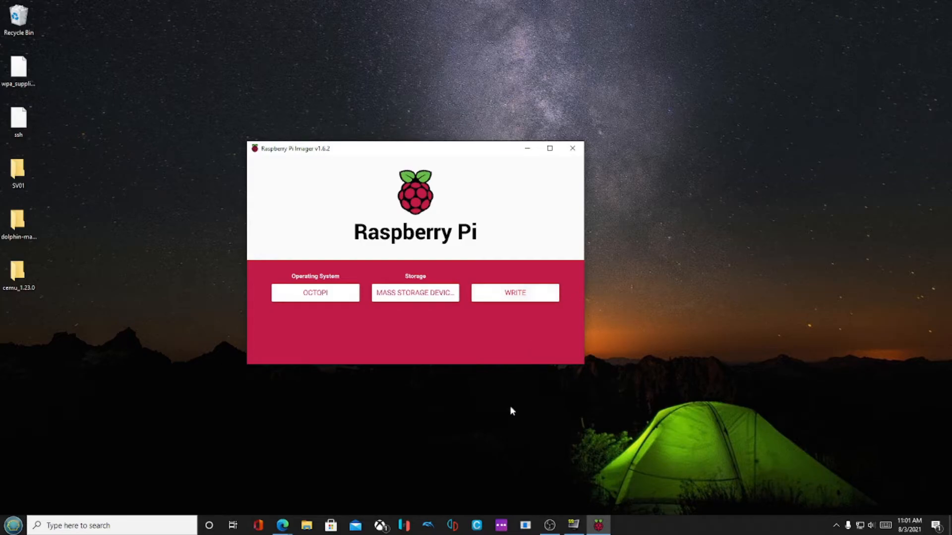
mouse_move(584, 193)
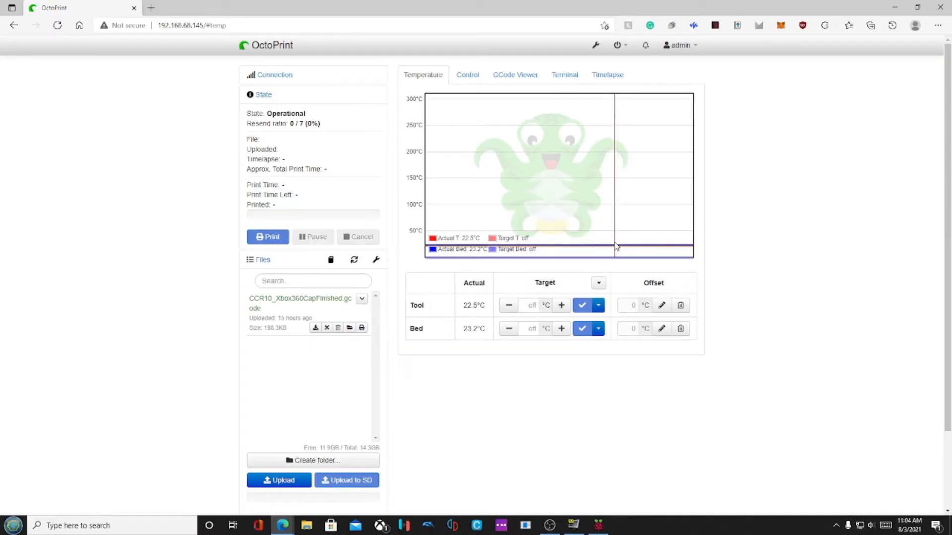
mouse_move(785, 186)
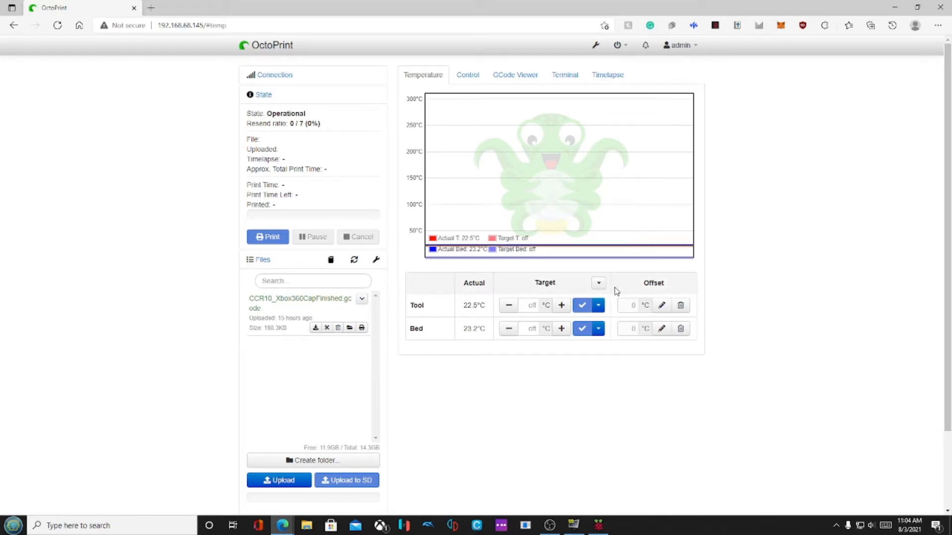
mouse_move(422, 125)
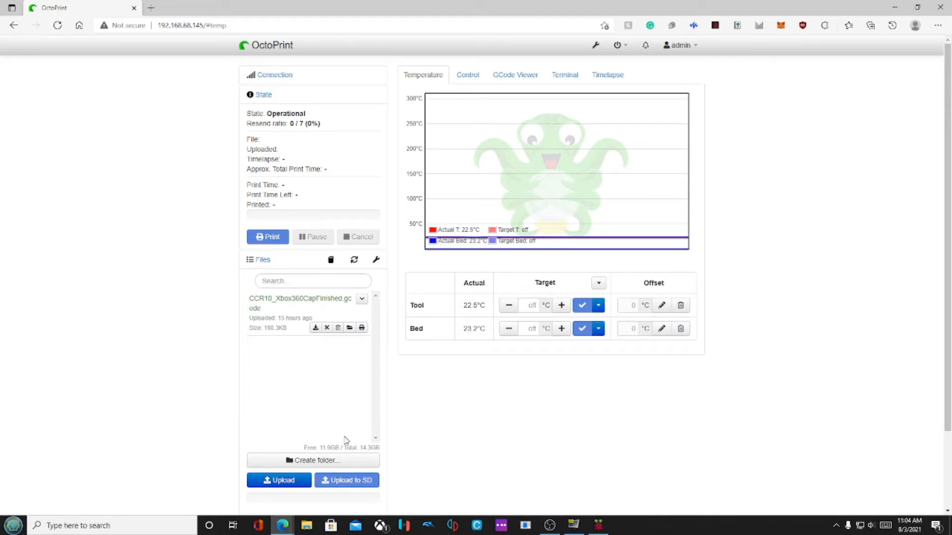
mouse_move(281, 480)
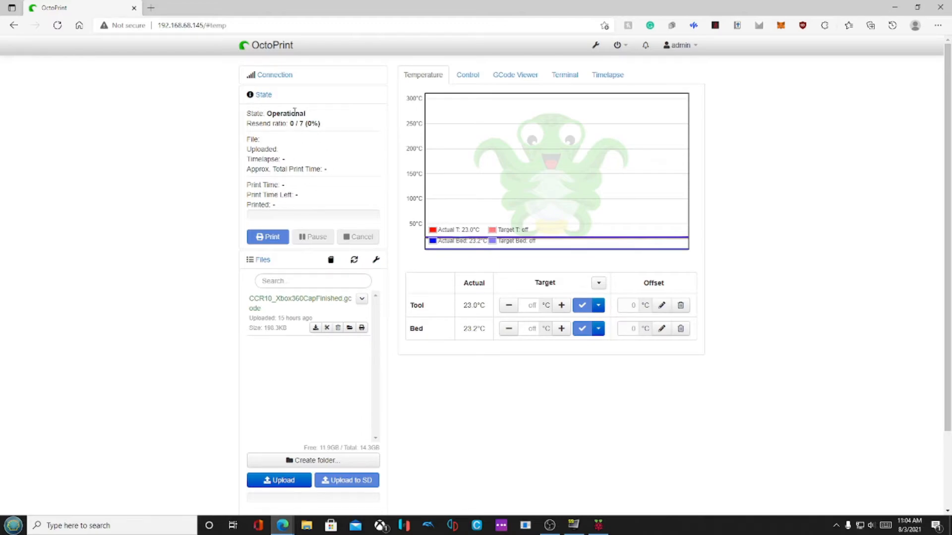
click(274, 76)
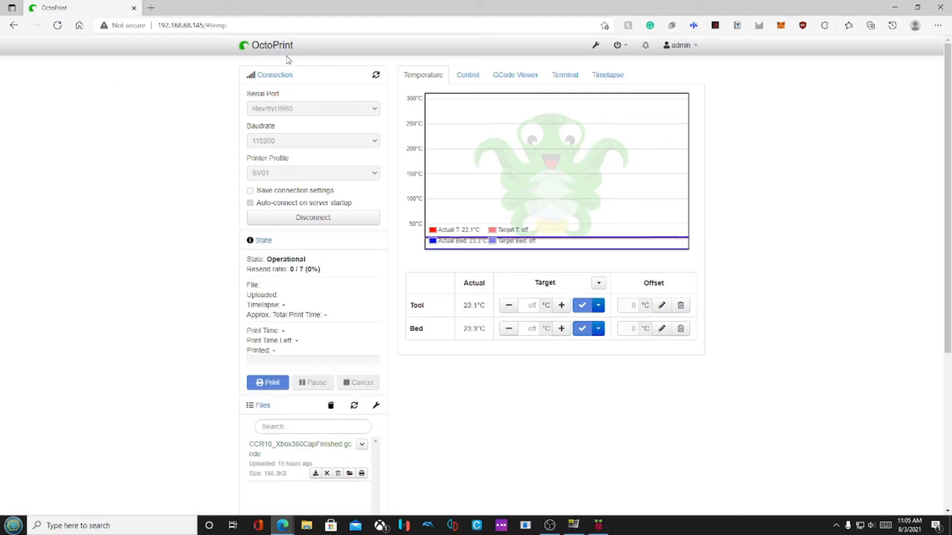
click(274, 75)
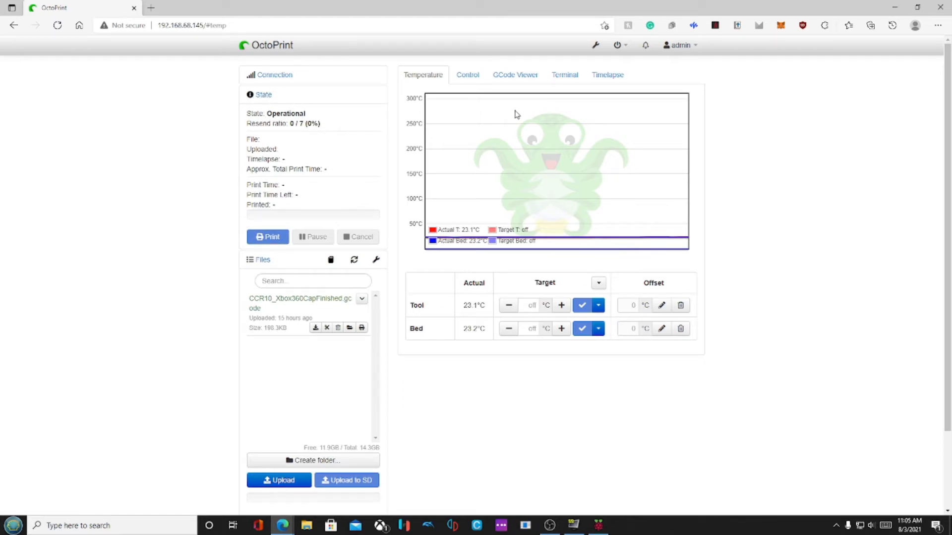
mouse_move(760, 253)
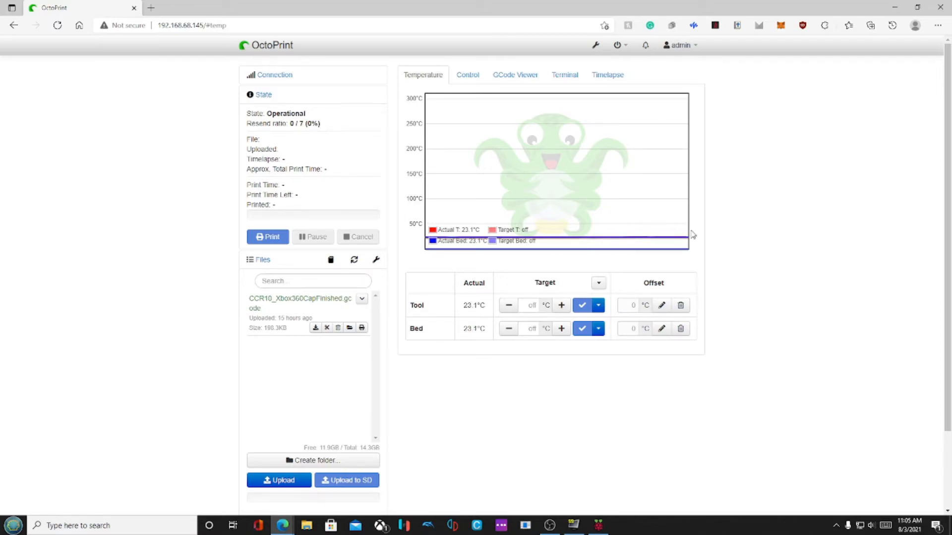
mouse_move(745, 266)
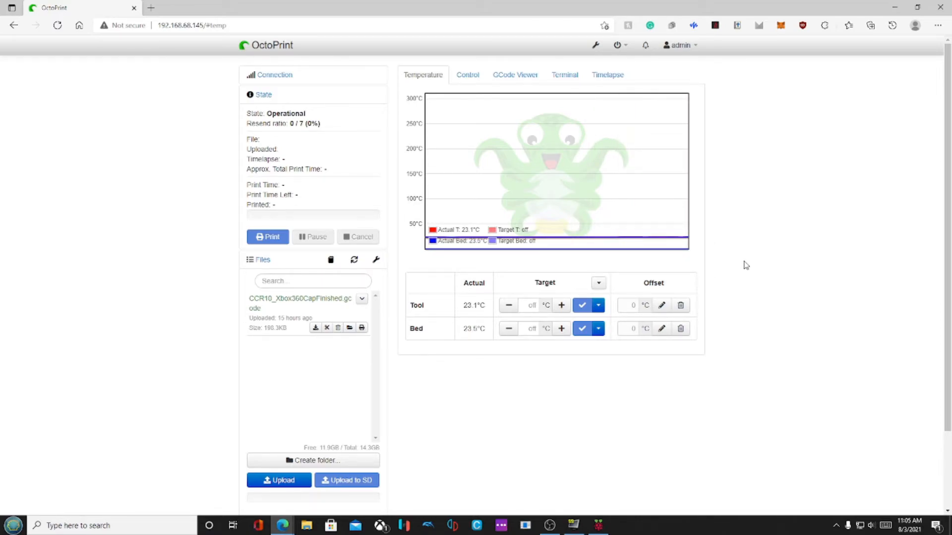
mouse_move(692, 292)
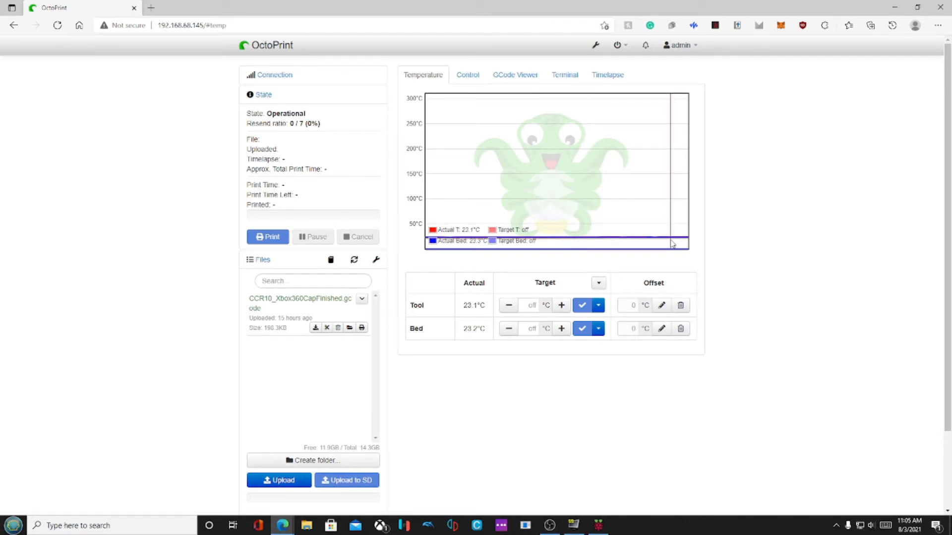
mouse_move(706, 174)
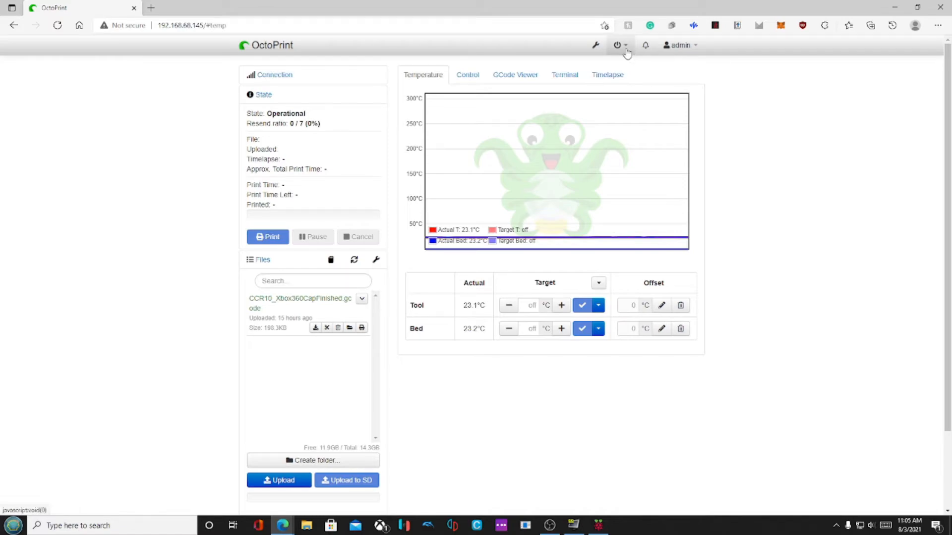
click(618, 46)
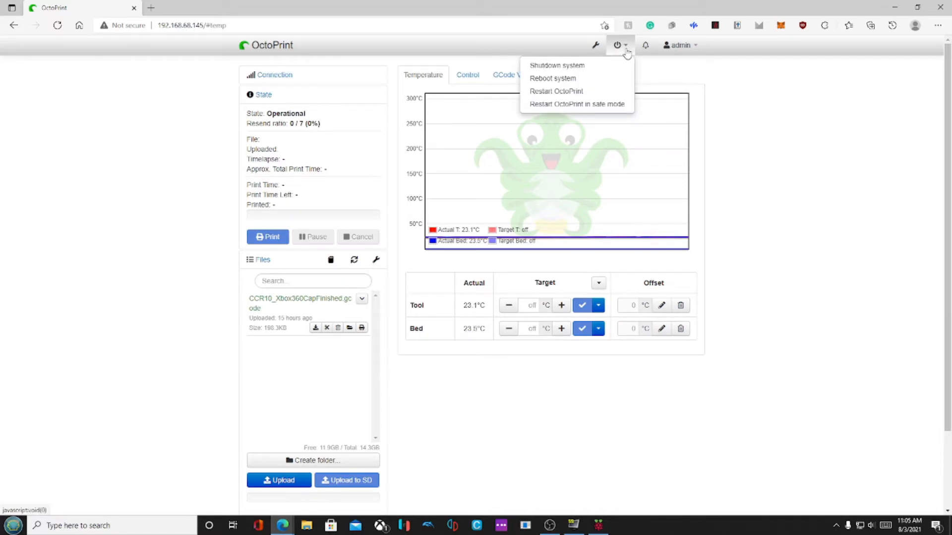
mouse_move(570, 66)
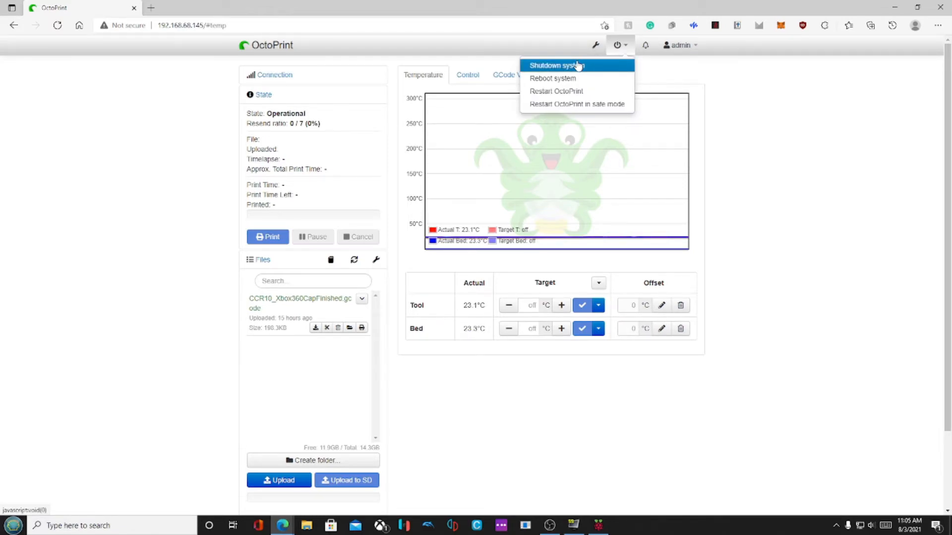
mouse_move(570, 78)
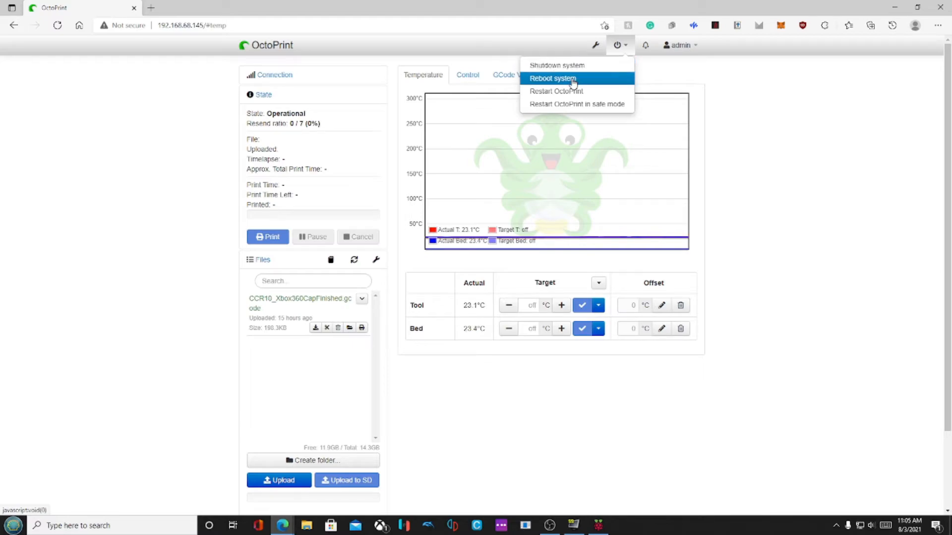
mouse_move(572, 104)
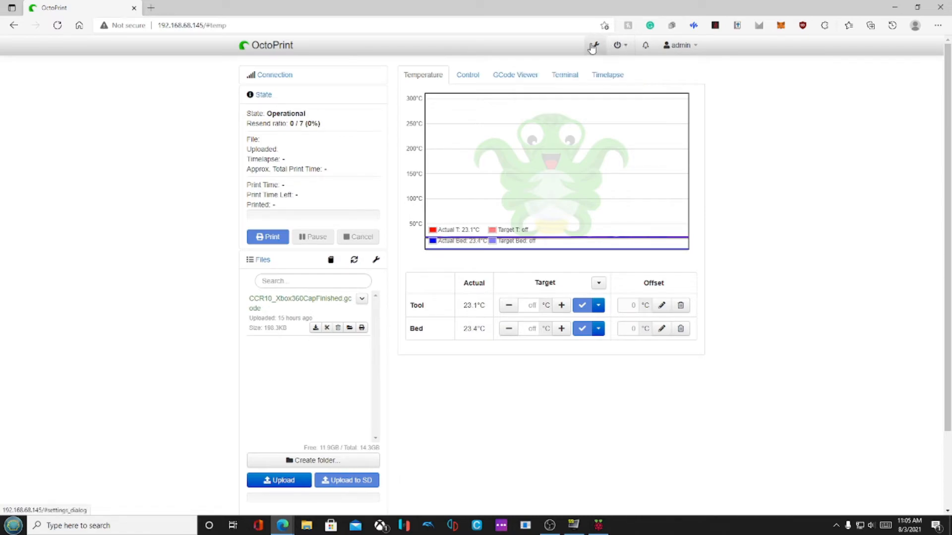
click(594, 46)
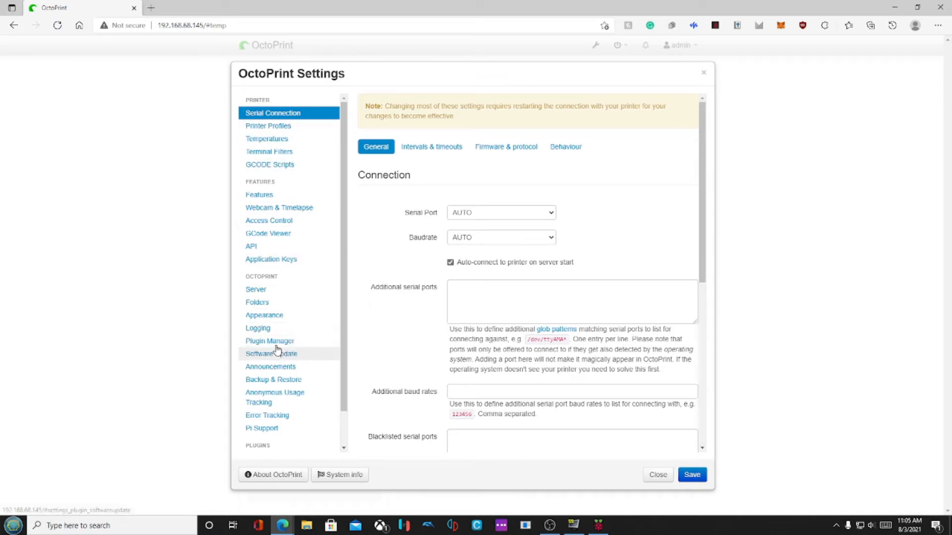
click(269, 126)
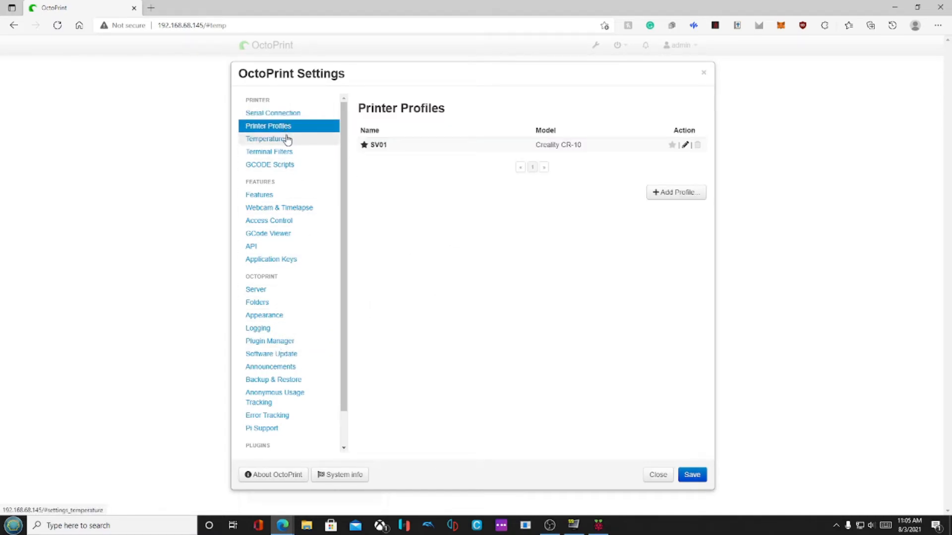
click(266, 139)
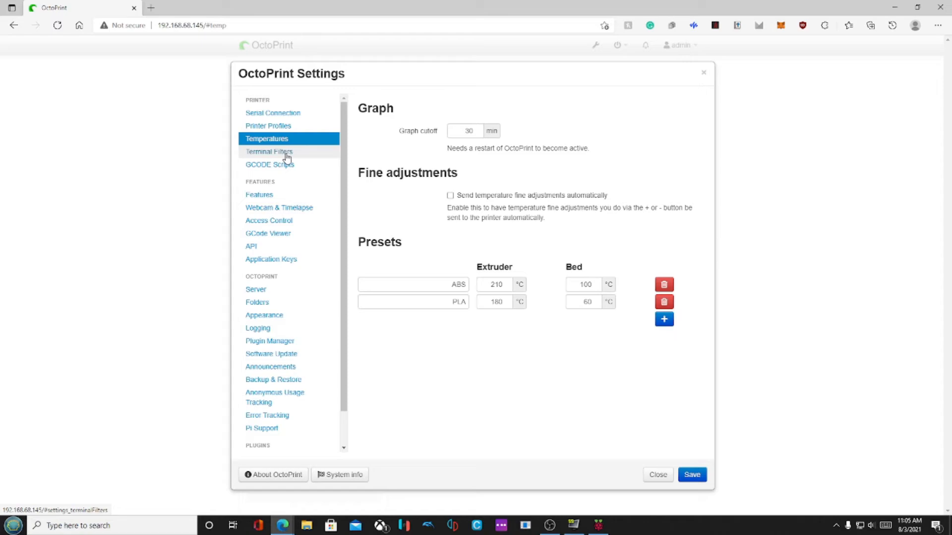
click(259, 195)
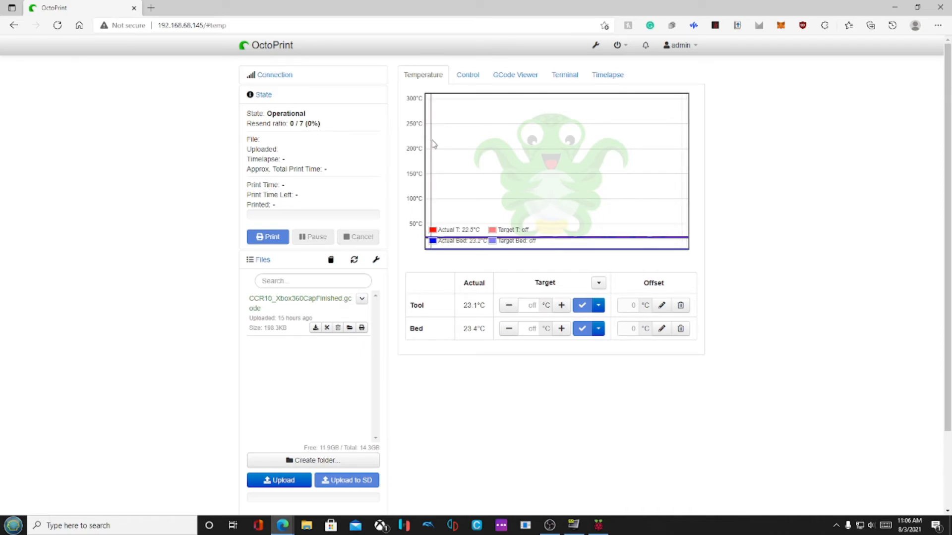
mouse_move(708, 105)
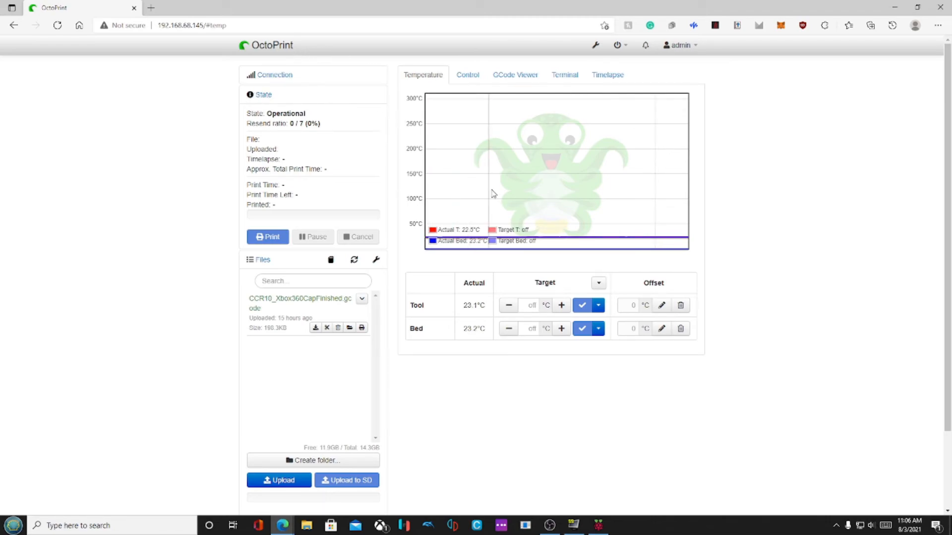
click(516, 75)
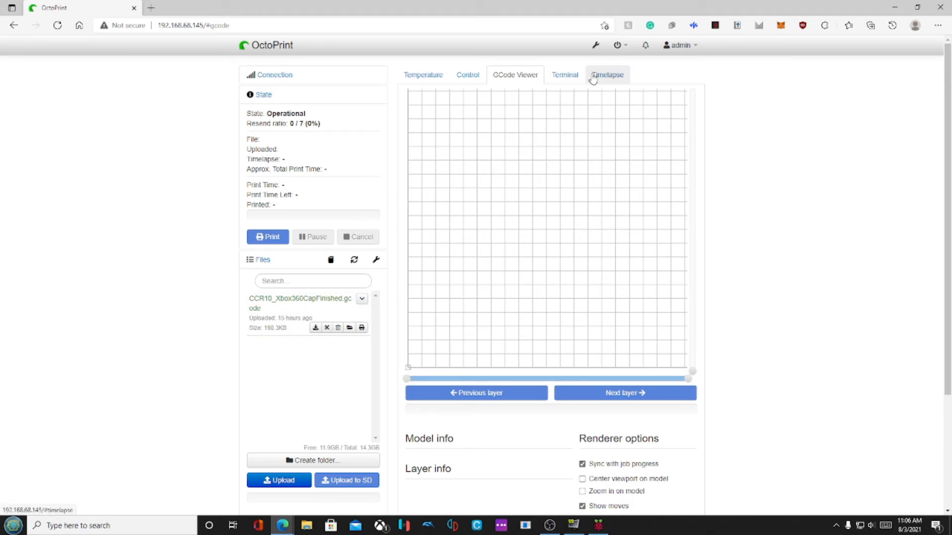
click(564, 74)
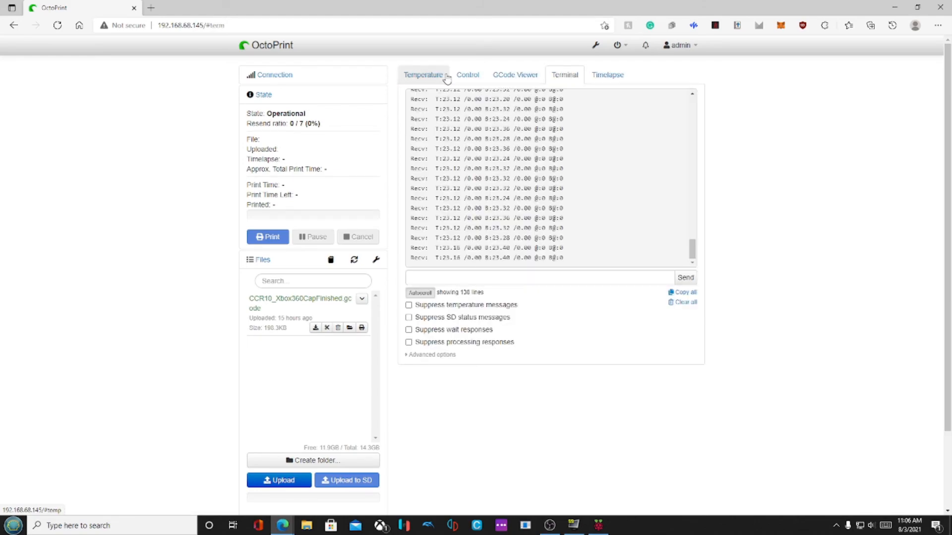
click(468, 76)
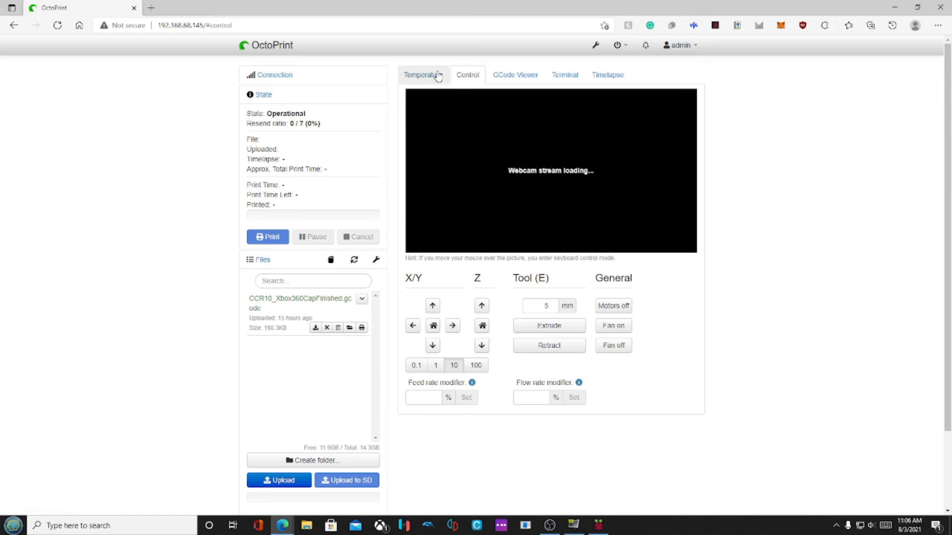
mouse_move(466, 81)
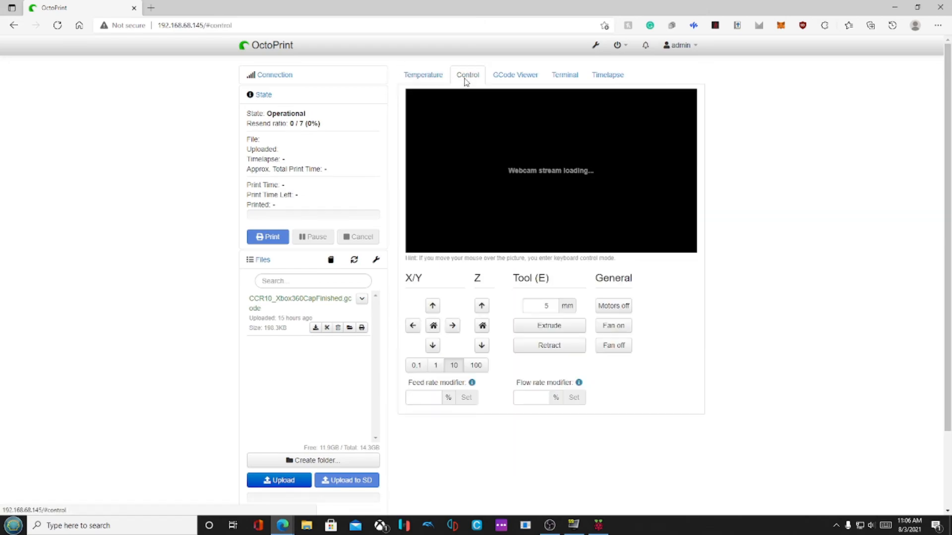
click(424, 76)
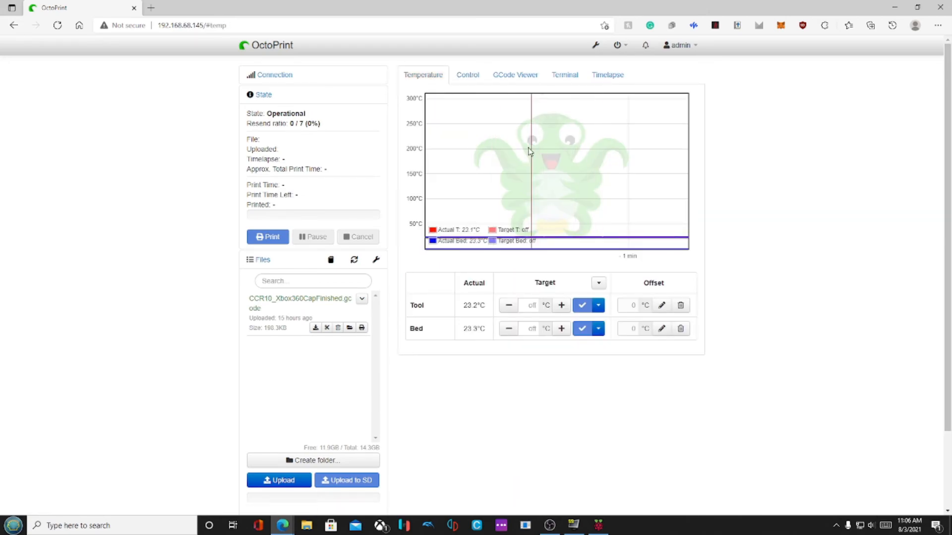
mouse_move(537, 383)
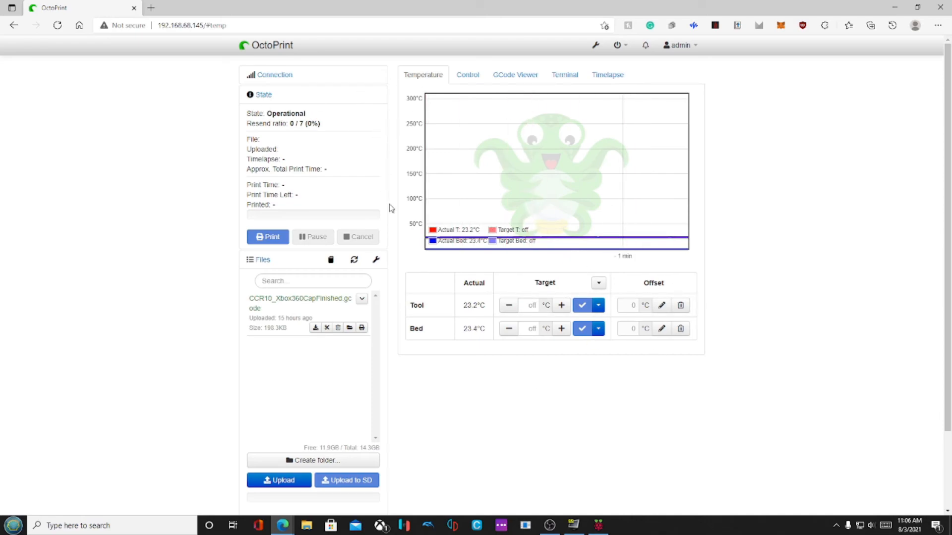
click(468, 76)
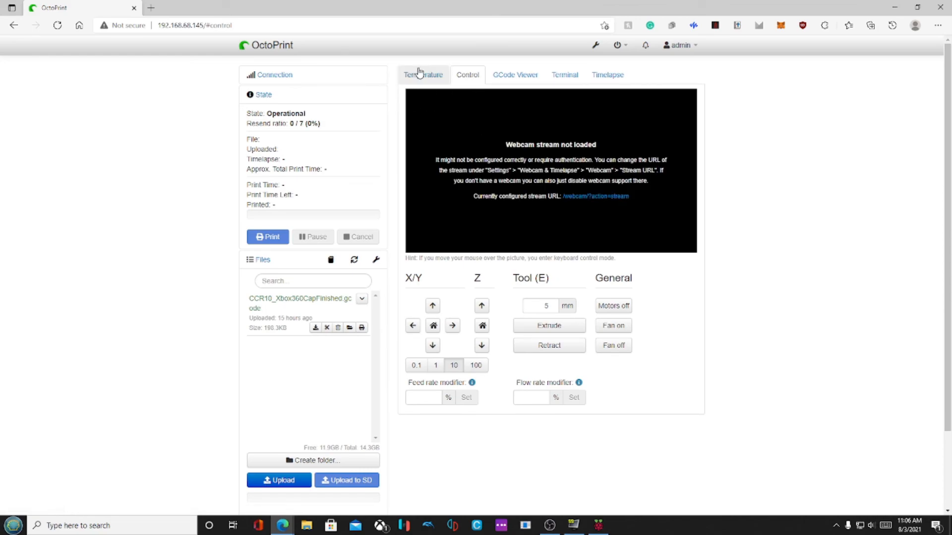
click(422, 74)
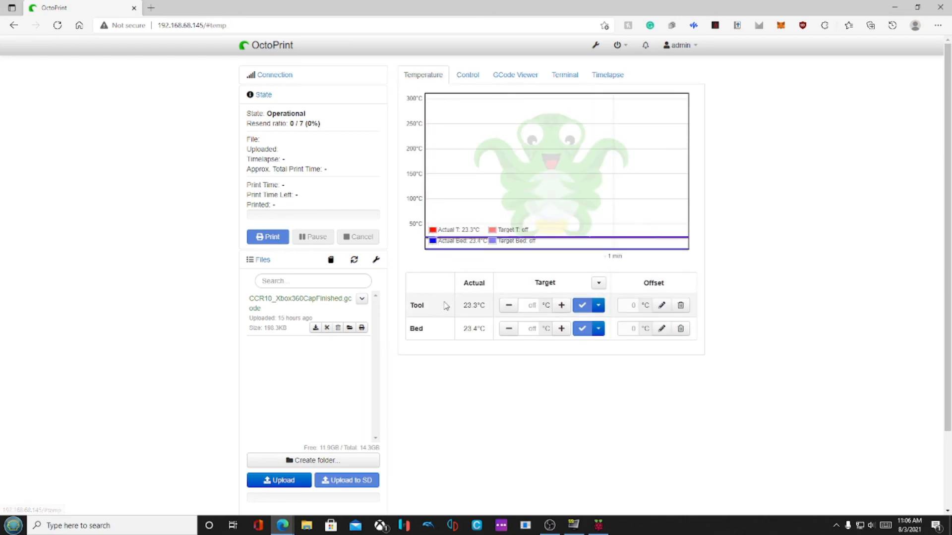
mouse_move(496, 442)
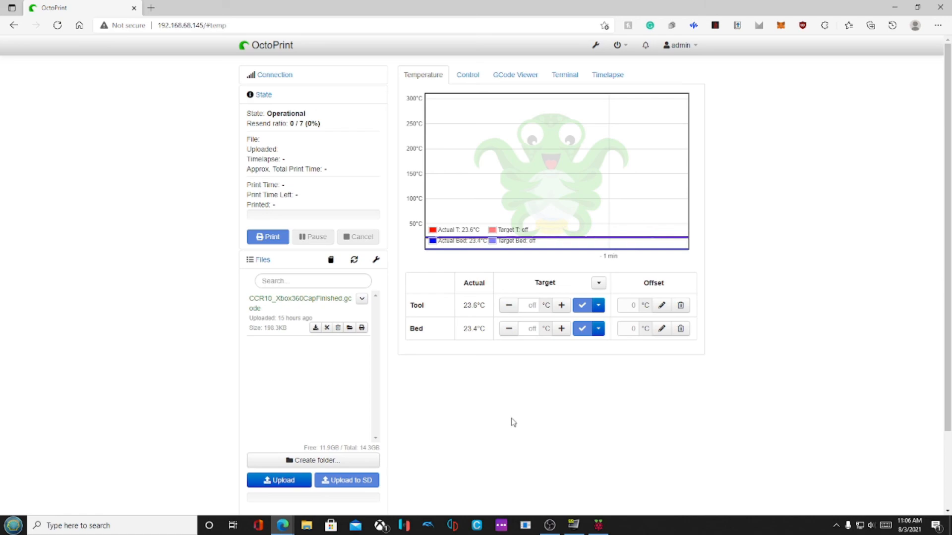
mouse_move(506, 419)
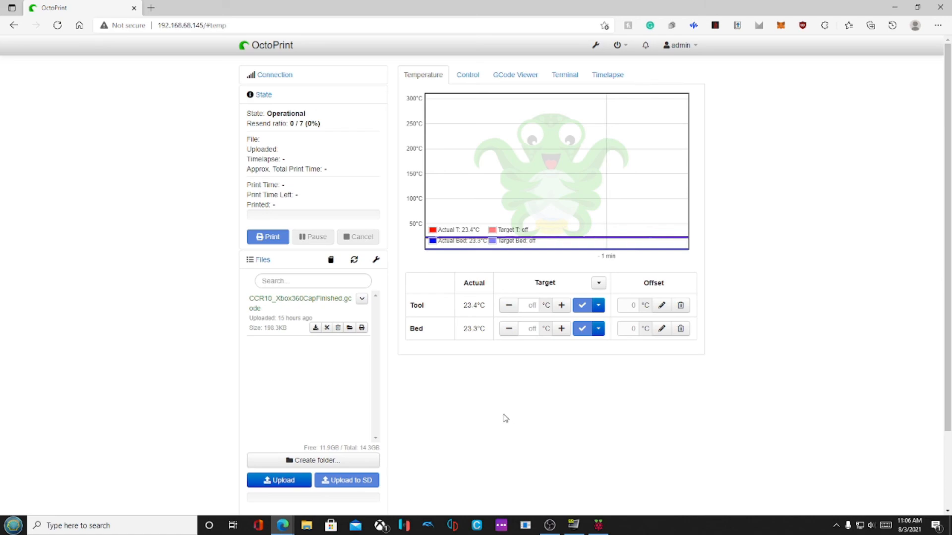
mouse_move(500, 416)
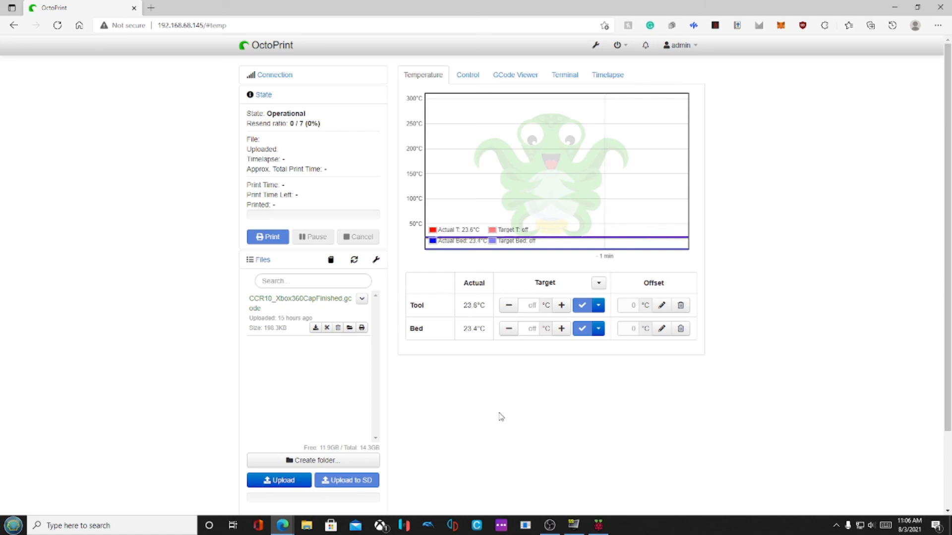
mouse_move(587, 458)
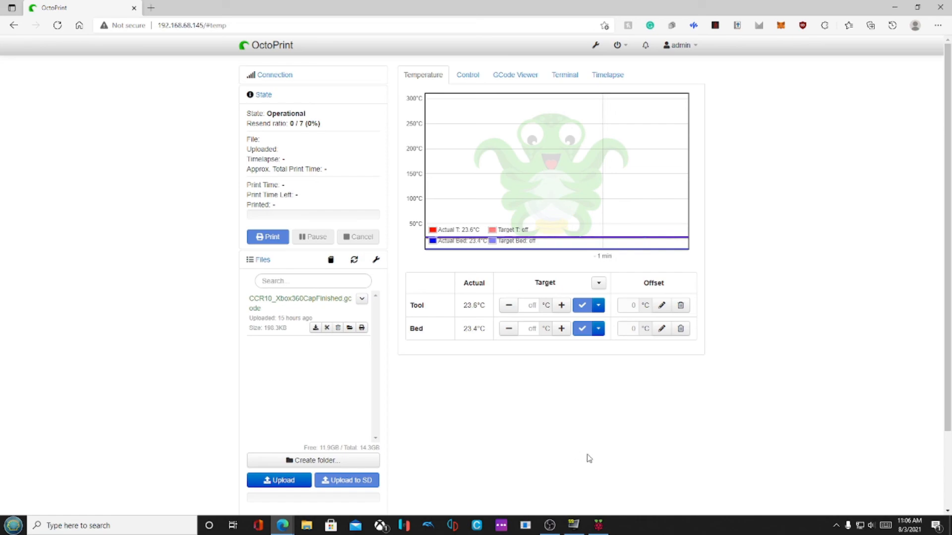